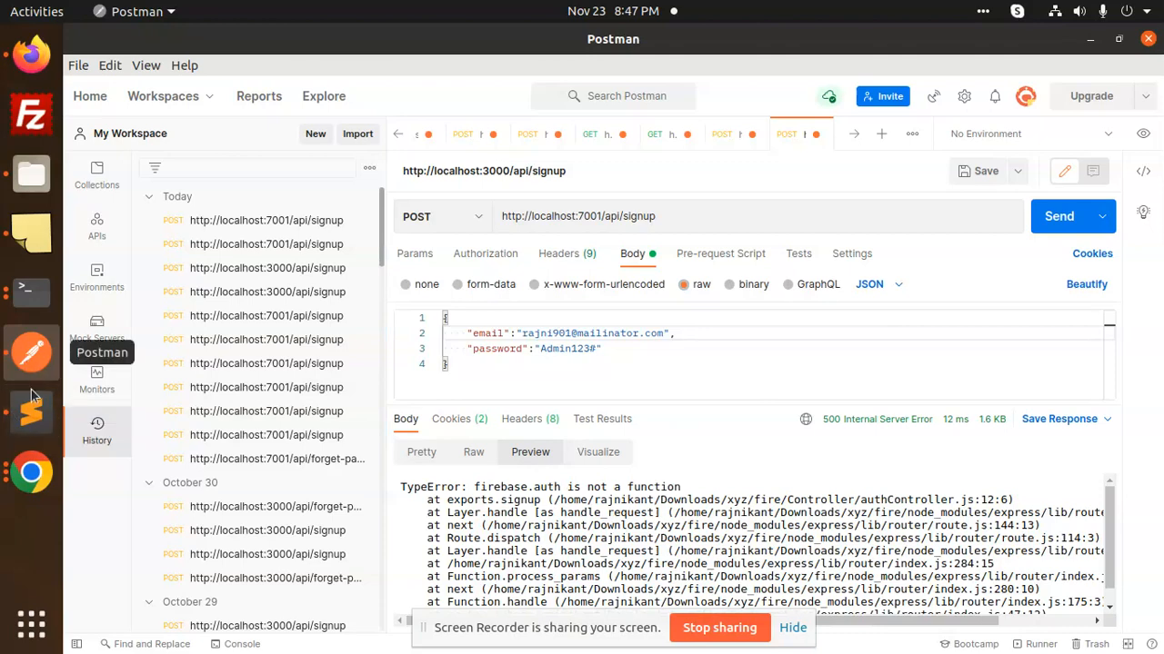
Switch from Postman's failing signup request to the fire project's package.json in Sublime Text.
left_click(31, 412)
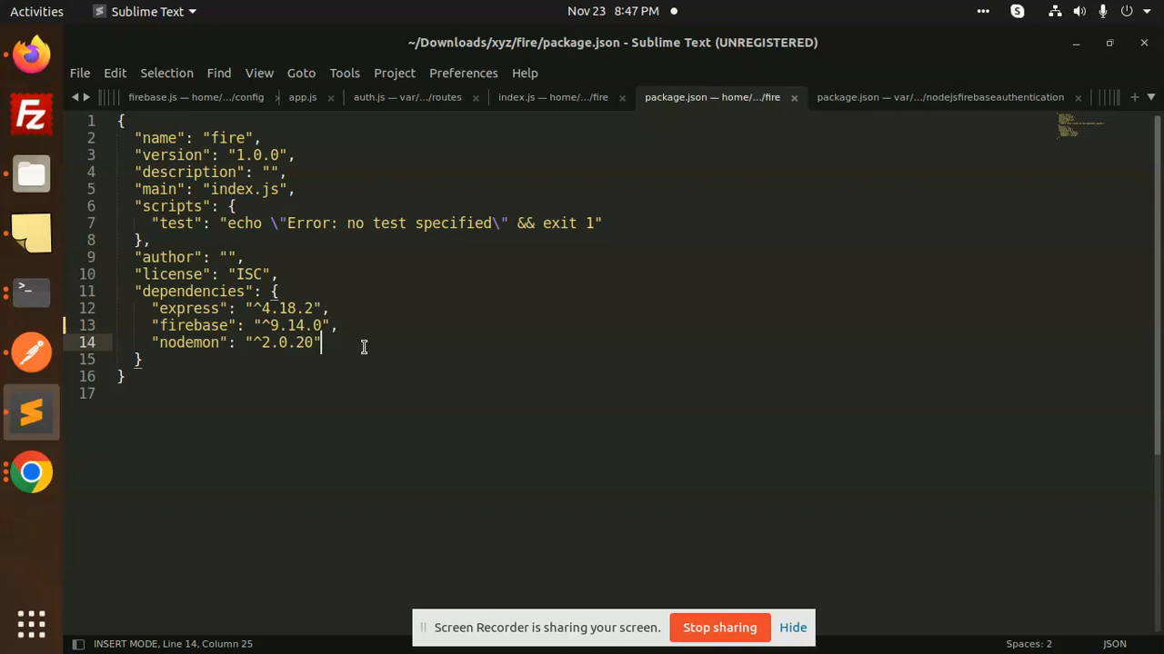
Downgrade the firebase dependency in package.json from ^9.14.0 to ^7.24.0 and save.
double_click(193, 325)
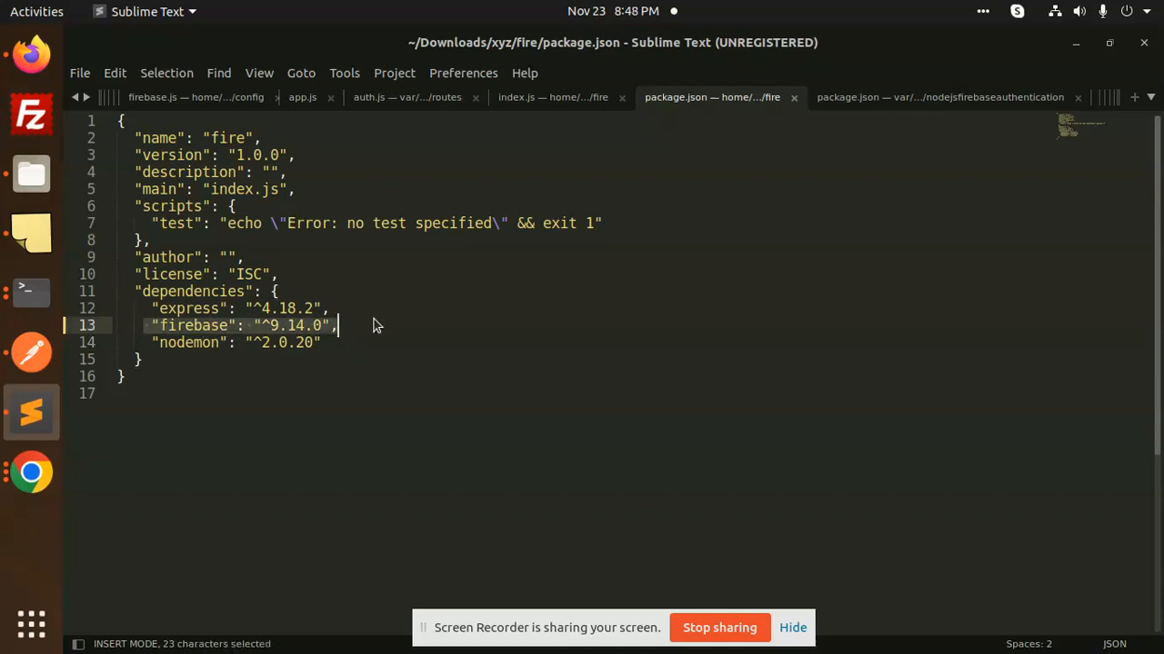
type("7.24.0")
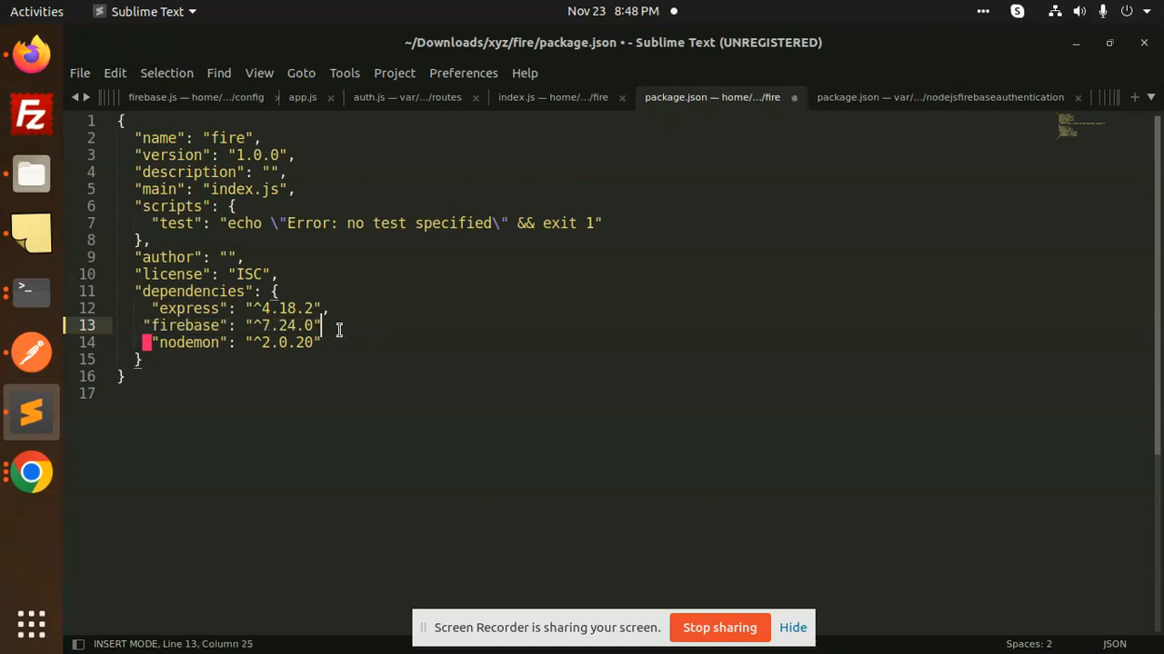
type(",")
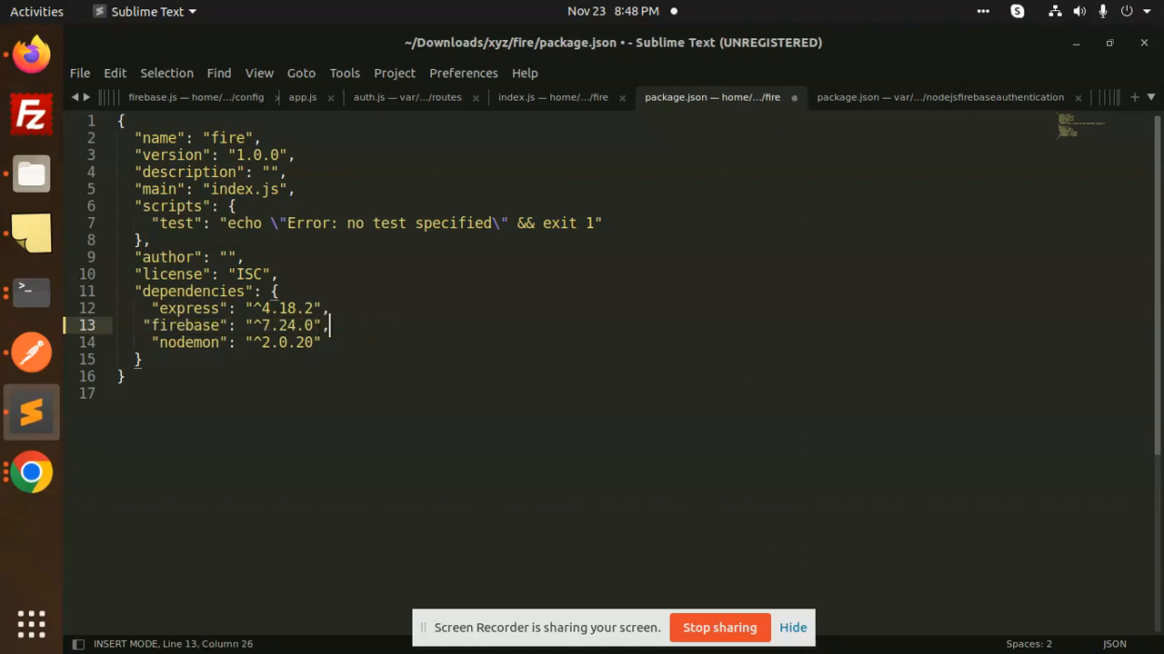
key("ctrl+s")
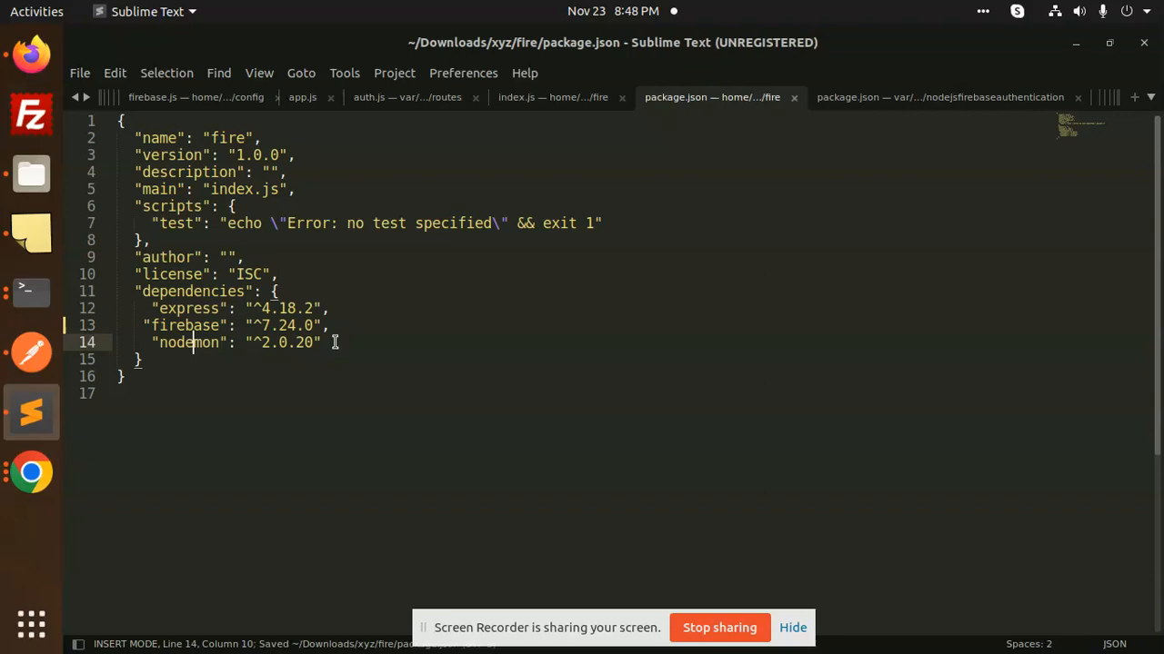
left_click(31, 289)
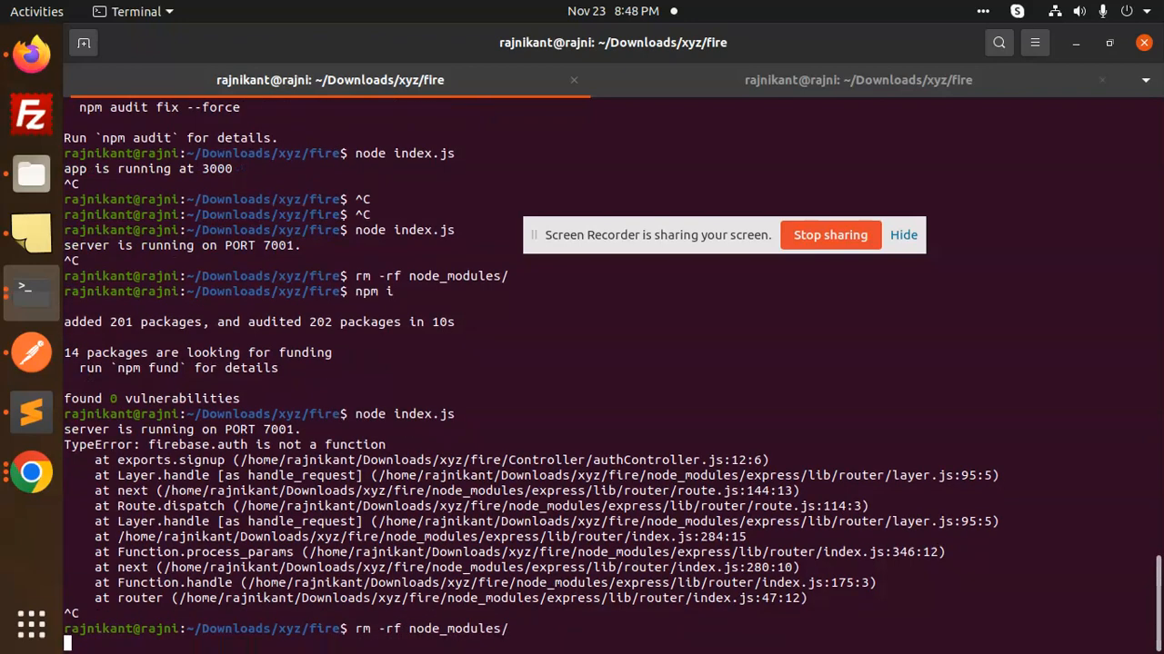
Delete node_modules with rm -rf and reinstall dependencies, adding 166 packages.
key("Return")
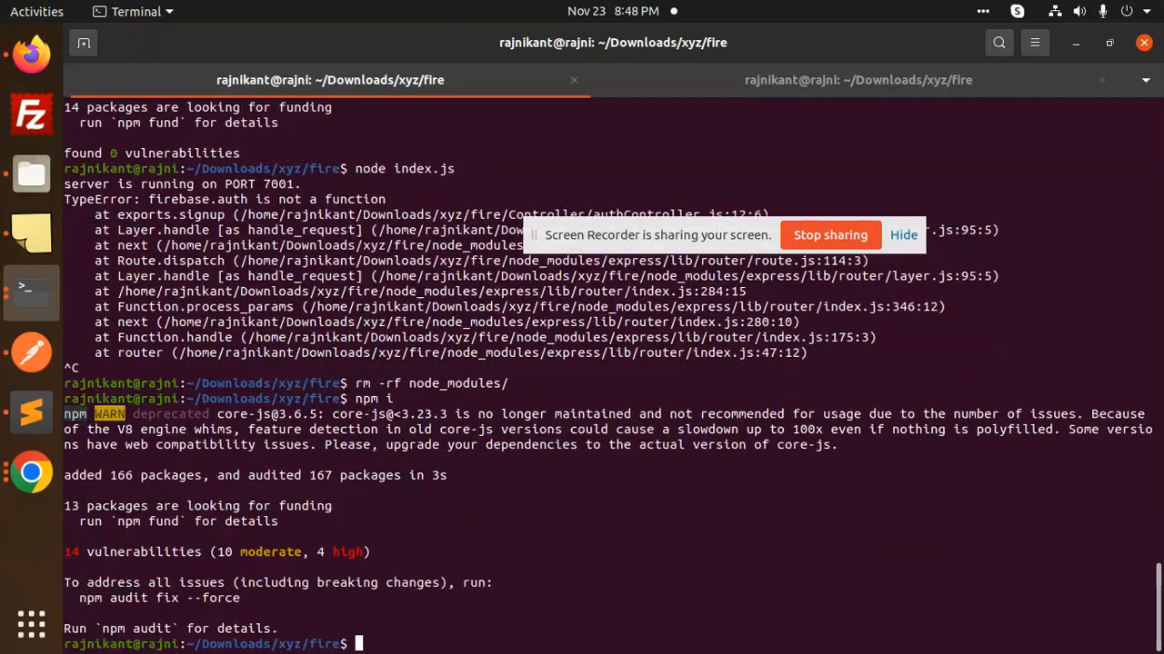
type("nofe")
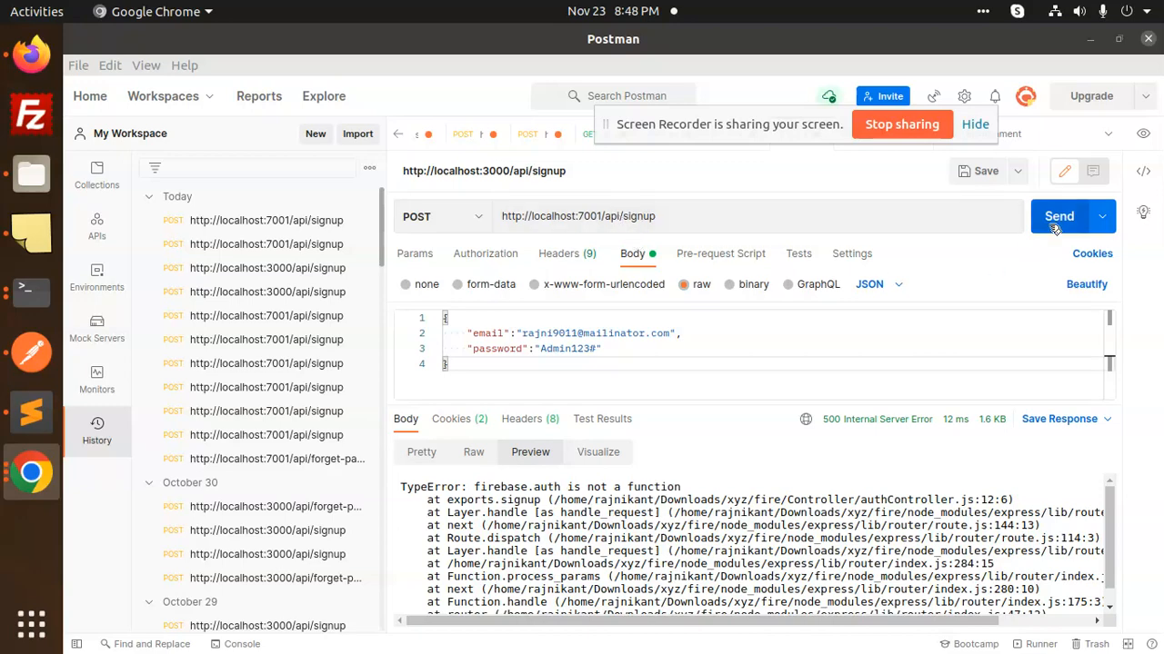
Resend the signup request and view the 201 Created user JSON in Pretty format.
left_click(1059, 216)
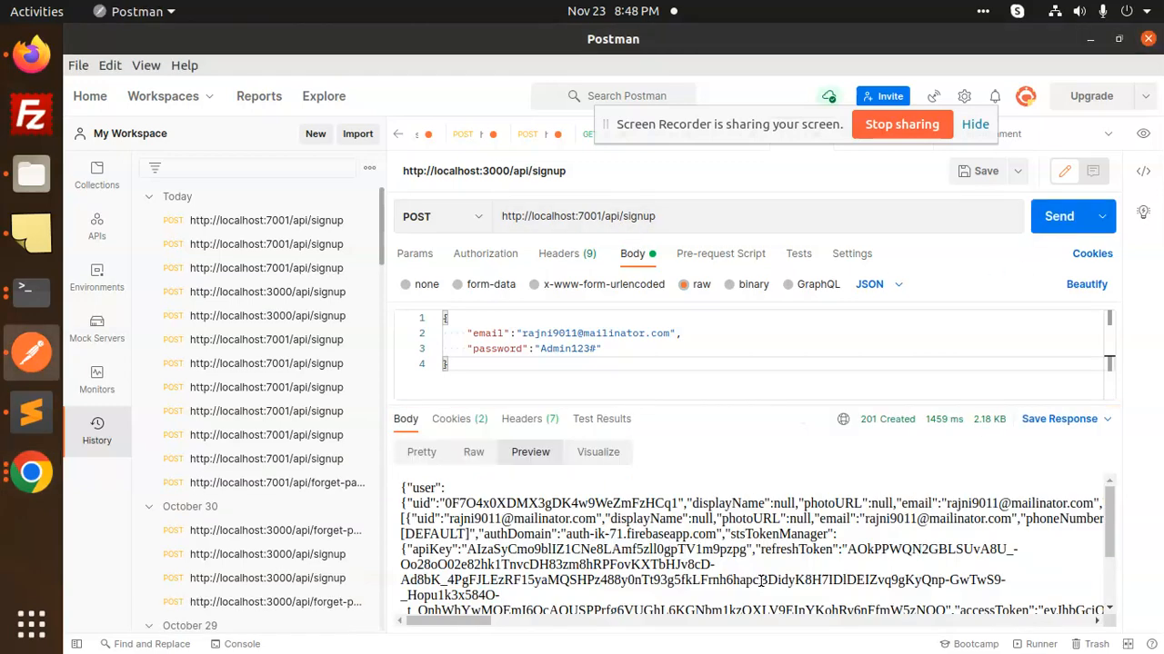
left_click(421, 452)
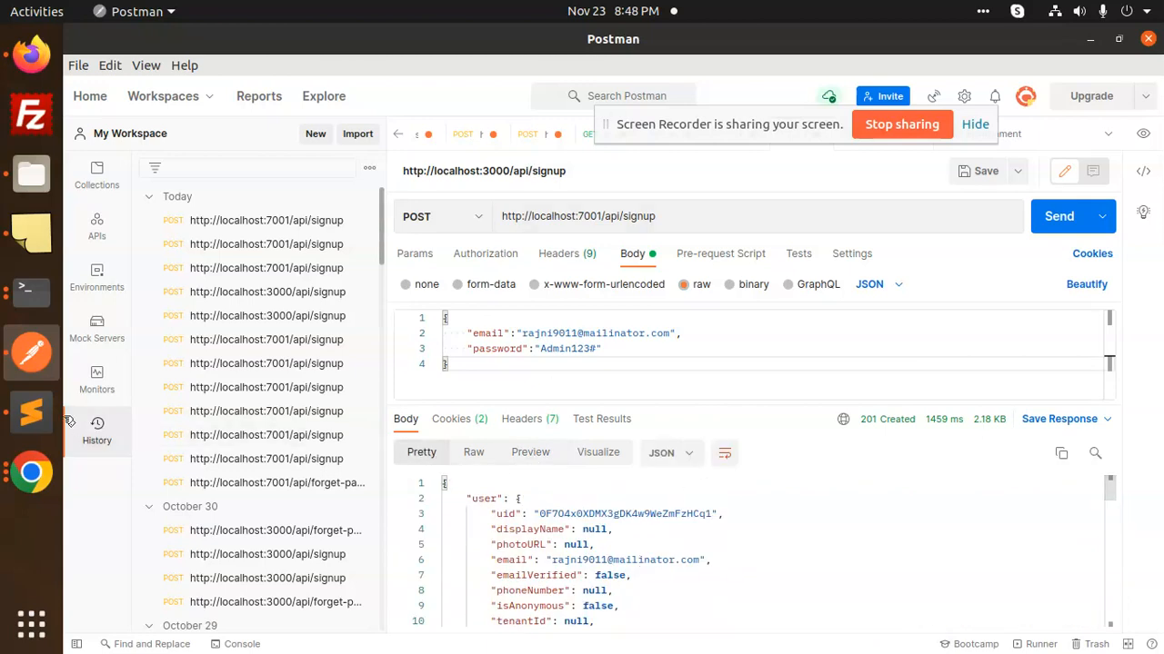
mouse_move(32, 411)
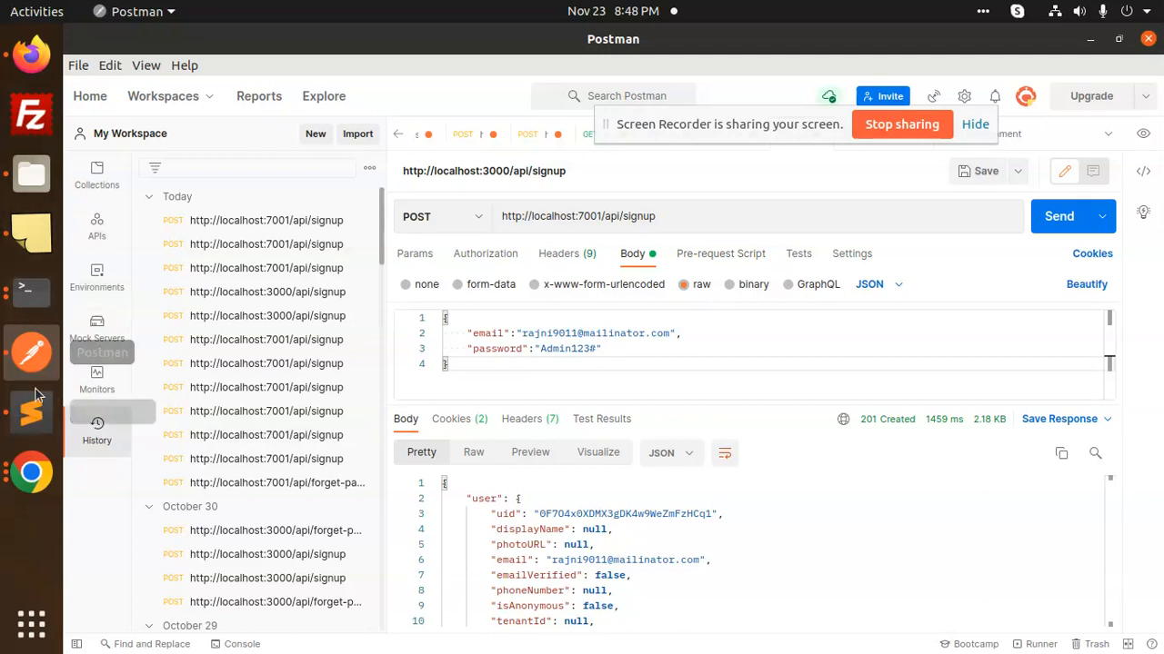
left_click(31, 412)
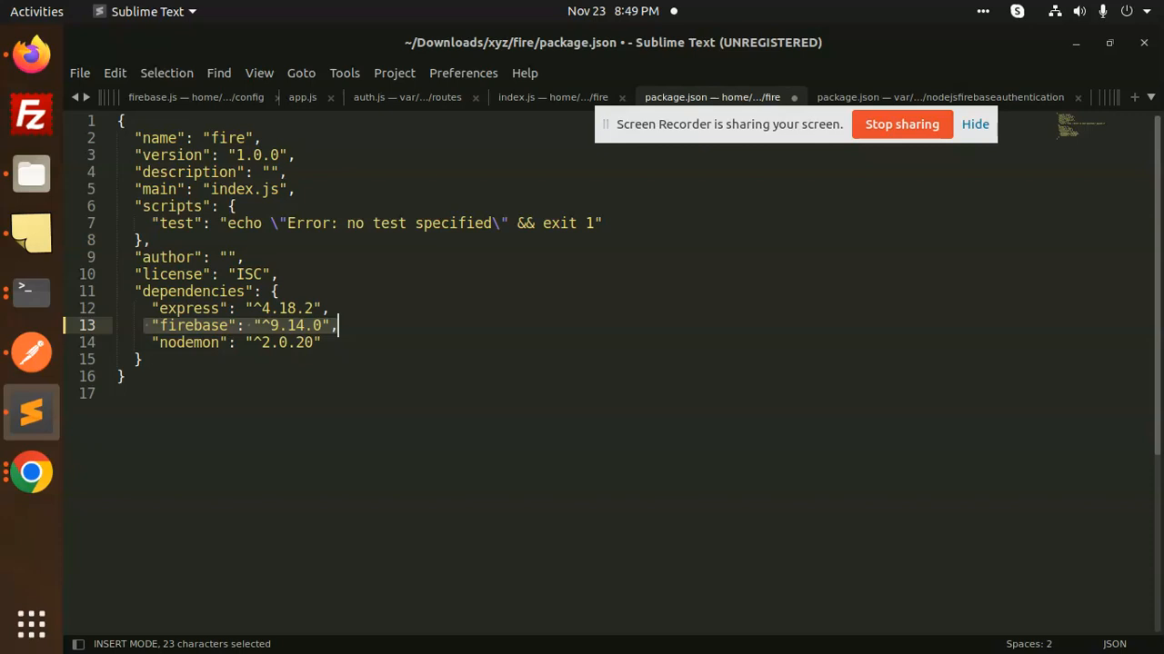
mouse_move(445, 239)
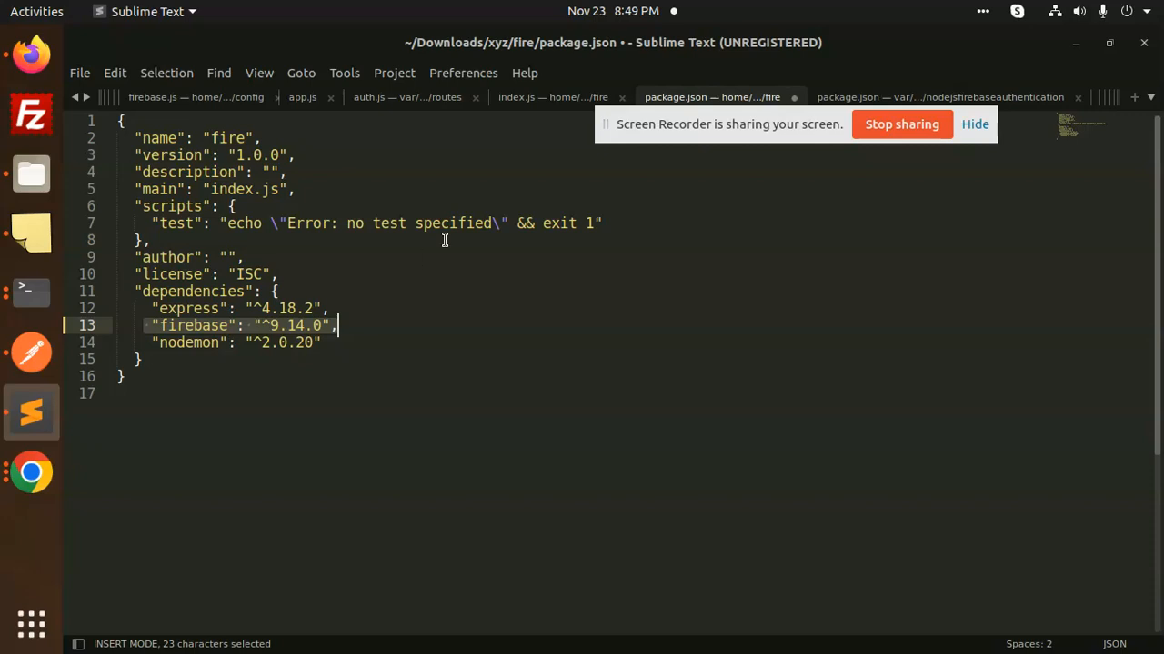